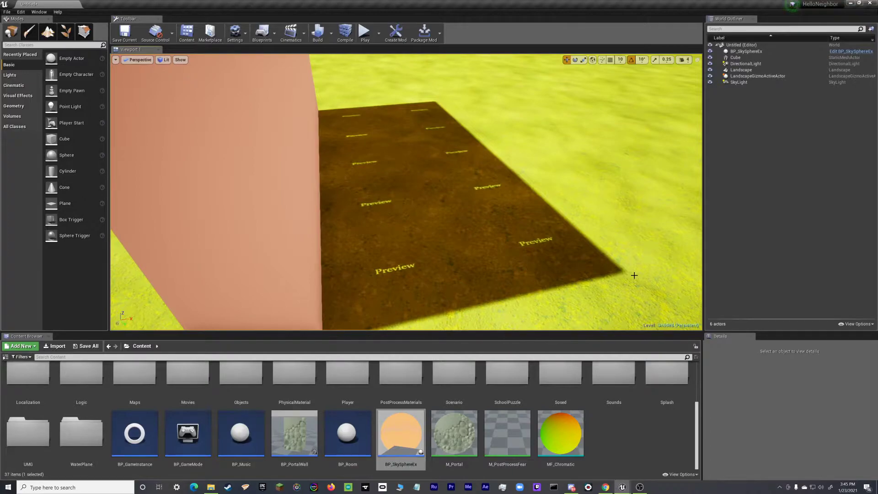
{"action": "mouse_move", "coordinate": [663, 220]}
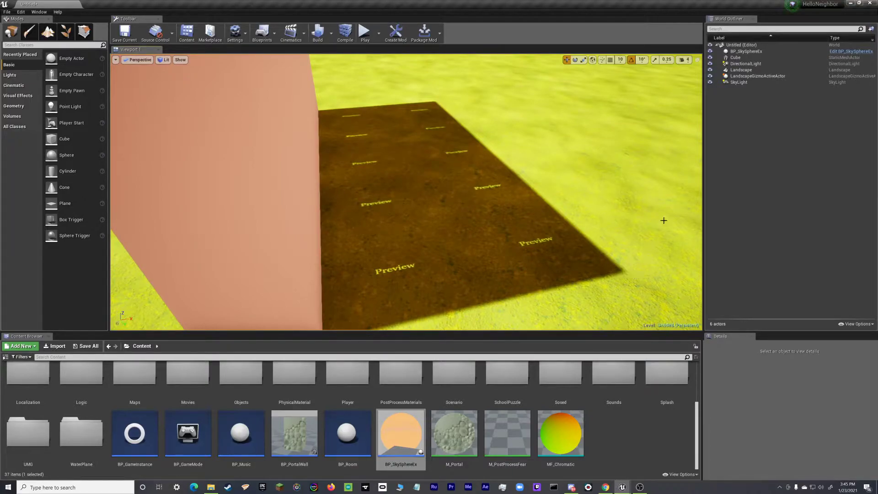
Set DirectionalLight mobility to Movable, then tilt the light to shorten the wall's shadow.
{"action": "left_click", "coordinate": [745, 64]}
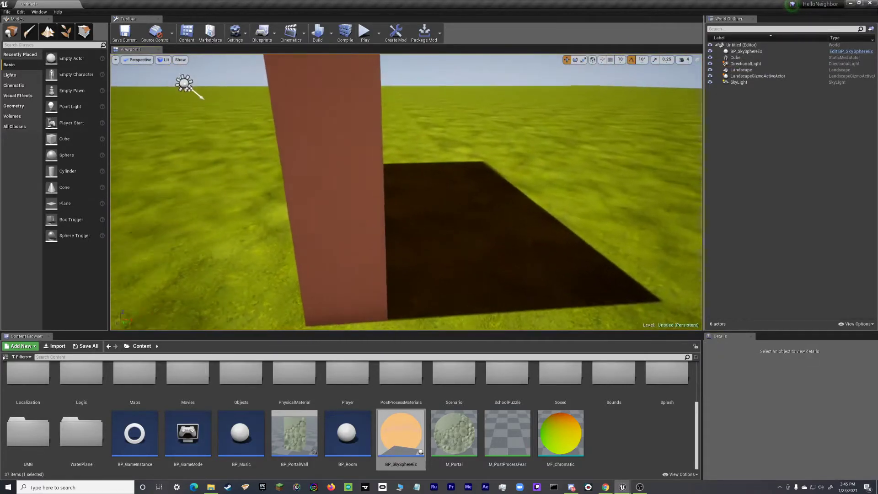
{"action": "left_click_drag", "start_coordinate": [393, 196], "coordinate": [563, 247]}
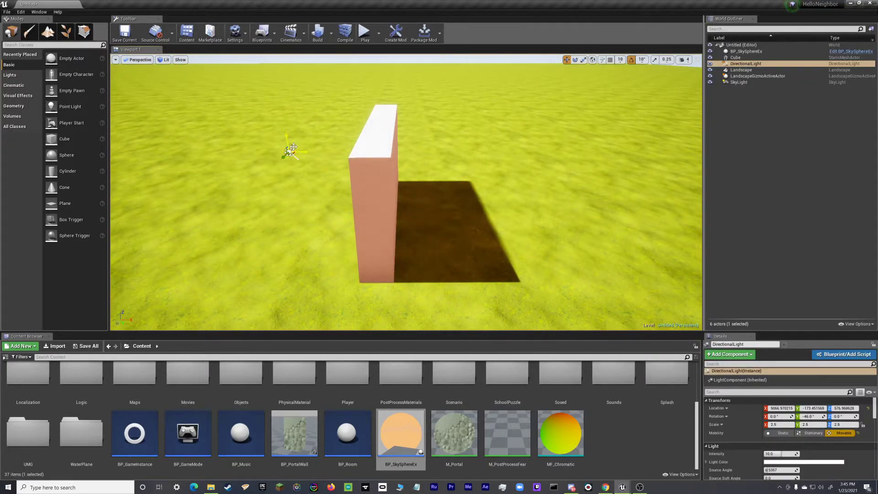
{"action": "left_click_drag", "start_coordinate": [291, 149], "coordinate": [448, 132]}
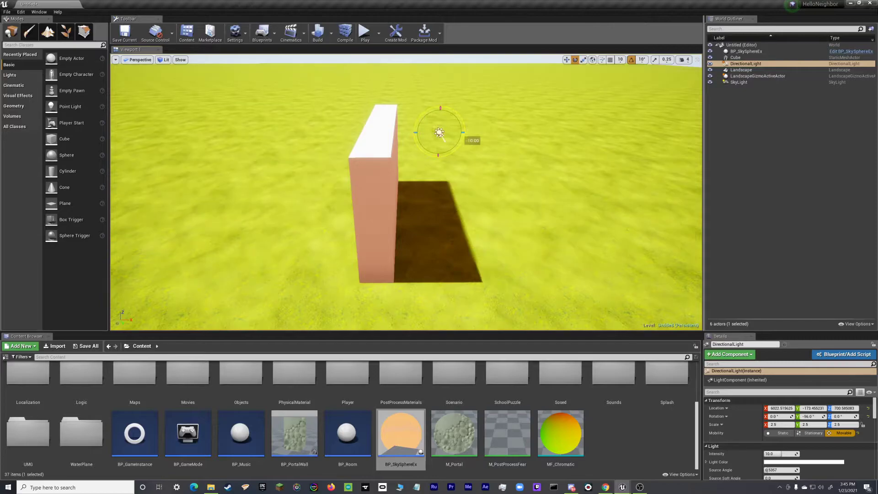
Rotate the directional light with the gizmo so the wall's shadow falls to the left.
{"action": "left_click_drag", "start_coordinate": [440, 117], "coordinate": [440, 156]}
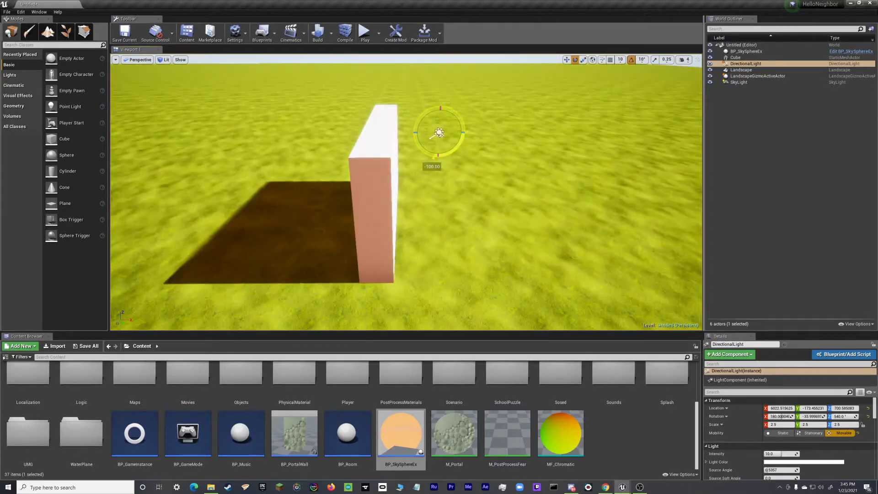